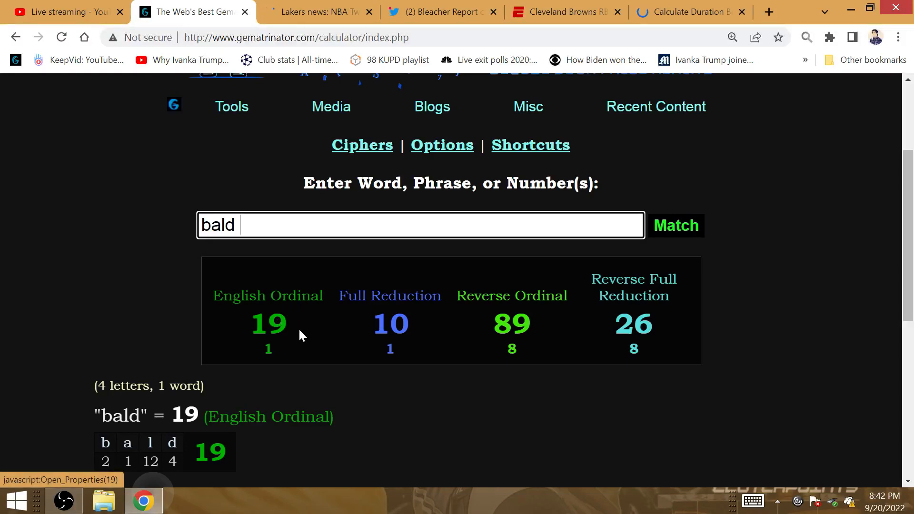
pyautogui.moveTo(274, 327)
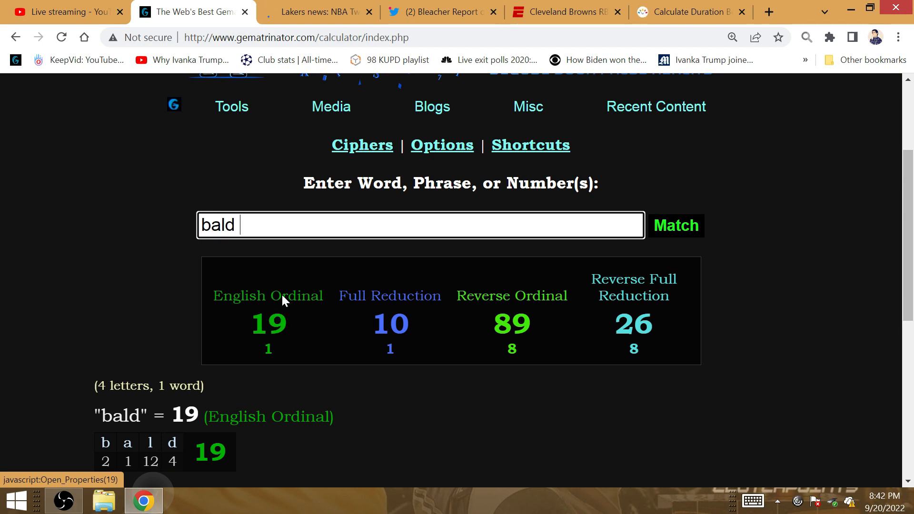
pyautogui.moveTo(325, 5)
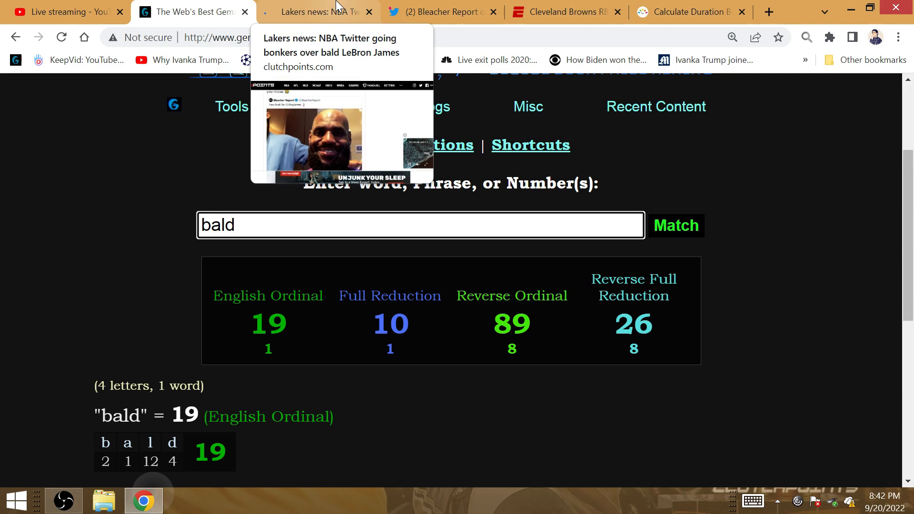
# - Switch from the 'bald' gematria totals (19, 10, 89, 26) to the ClutchPoints bald LeBron James article
pyautogui.click(318, 11)
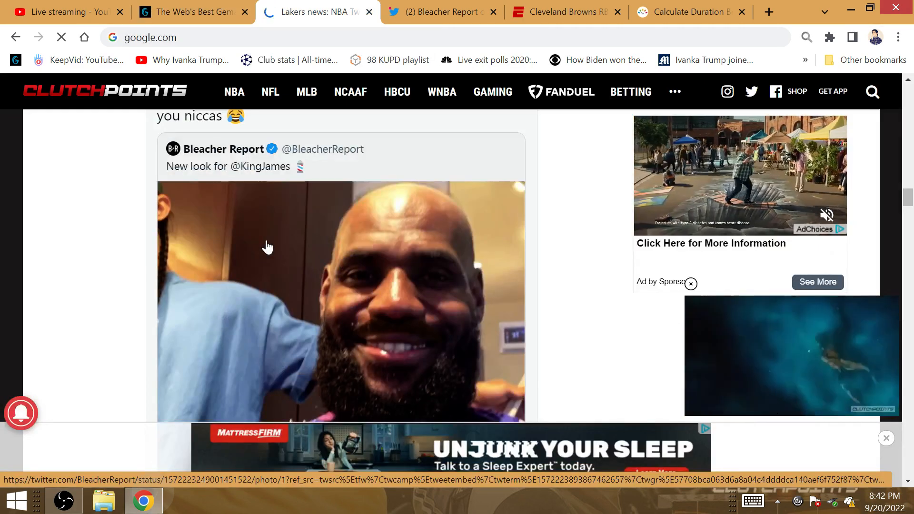